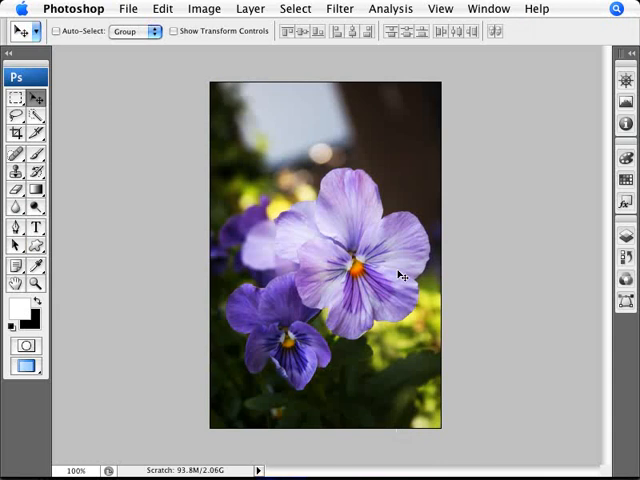
mouse_move(121, 6)
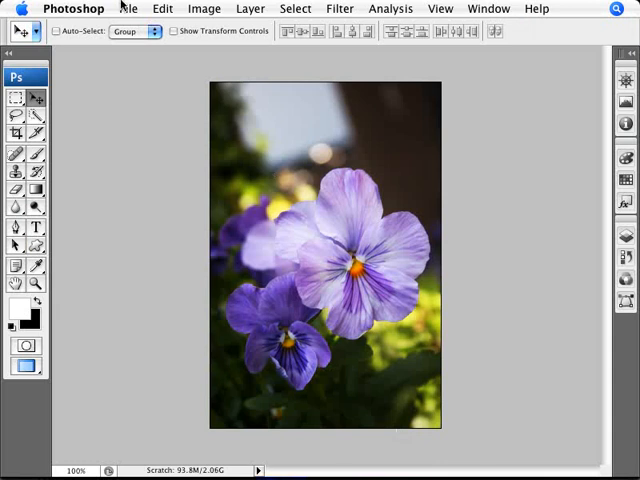
Step: Enable the History Log in General preferences, saving detailed entries to metadata
left_click(137, 8)
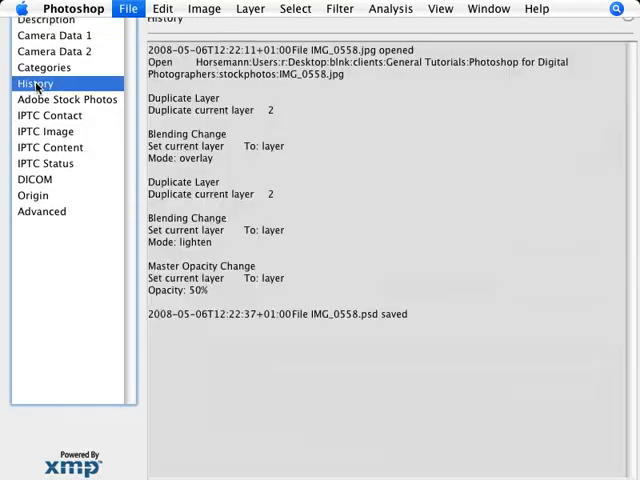
mouse_move(287, 117)
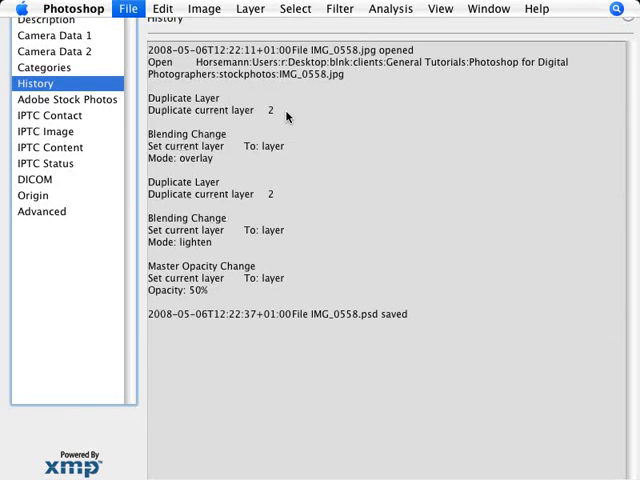
mouse_move(243, 168)
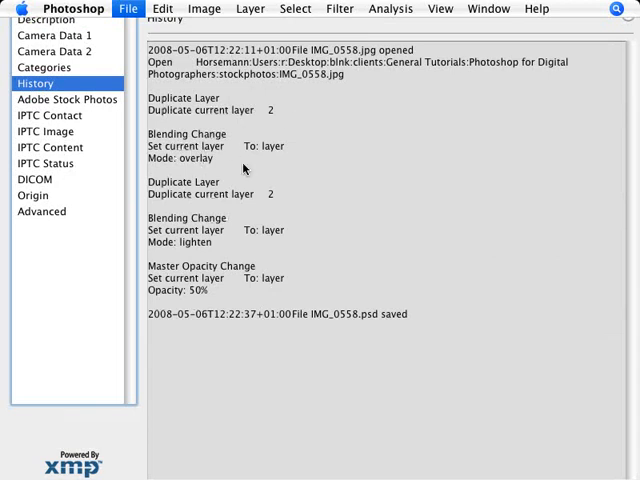
mouse_move(172, 238)
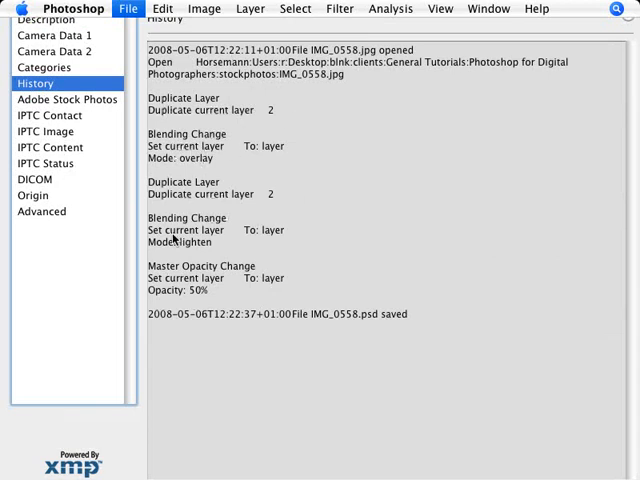
mouse_move(199, 299)
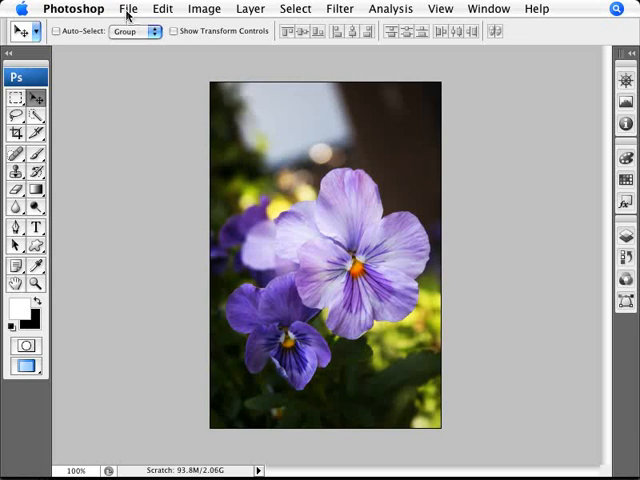
mouse_move(218, 178)
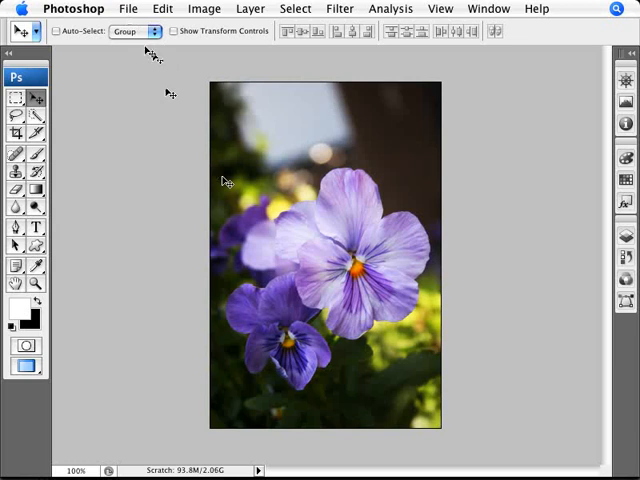
left_click(73, 6)
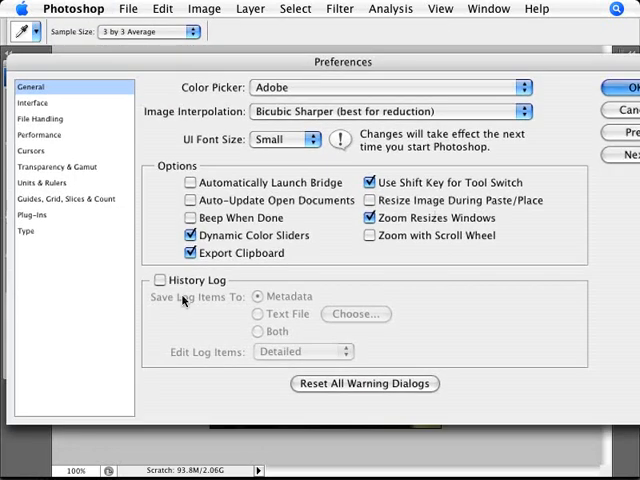
mouse_move(342, 361)
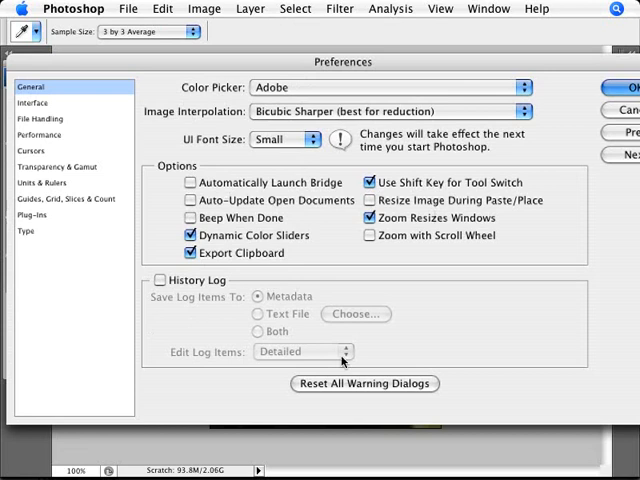
left_click(159, 279)
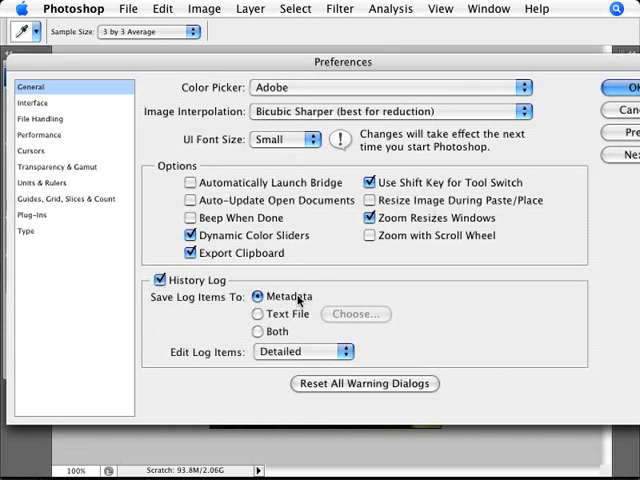
mouse_move(291, 297)
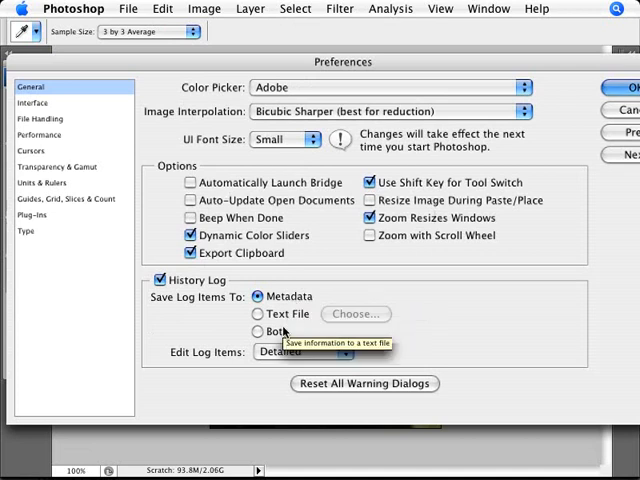
left_click(310, 351)
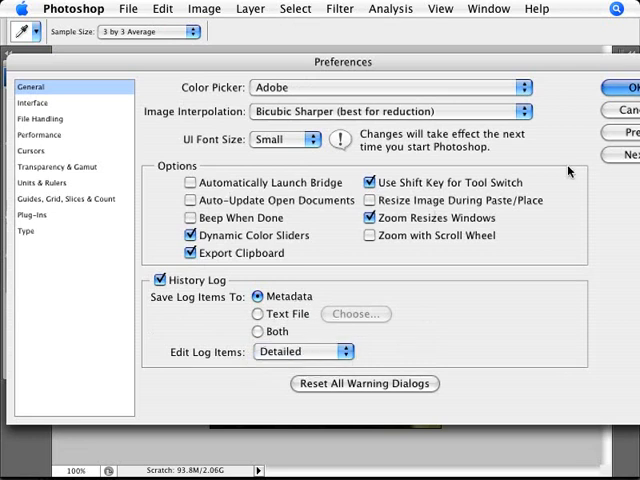
left_click(622, 88)
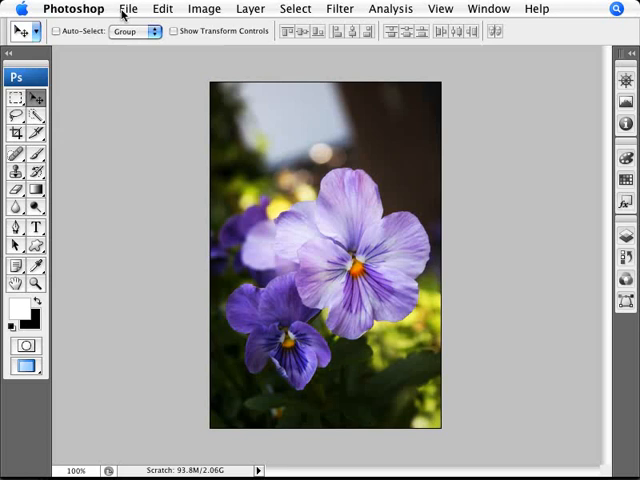
Step: Open File Info for the pansy photo and switch from History to the Description fields
left_click(128, 8)
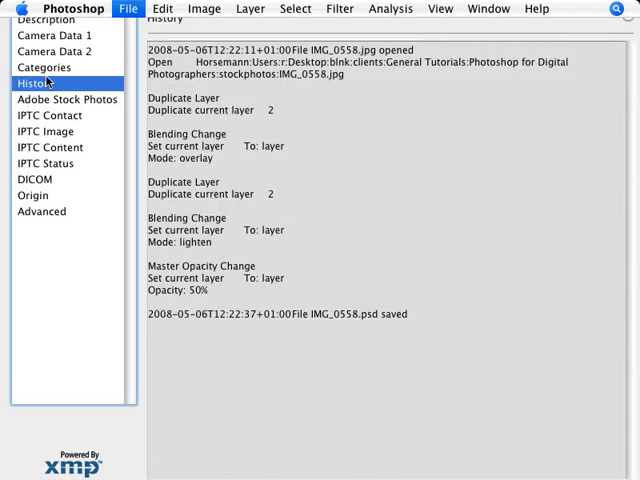
mouse_move(337, 307)
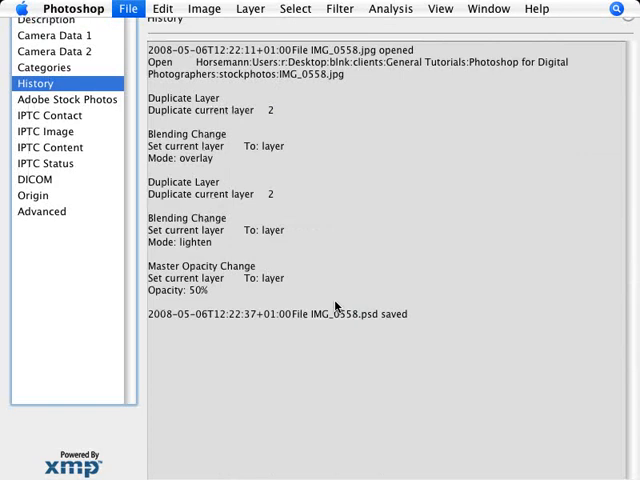
left_click(47, 19)
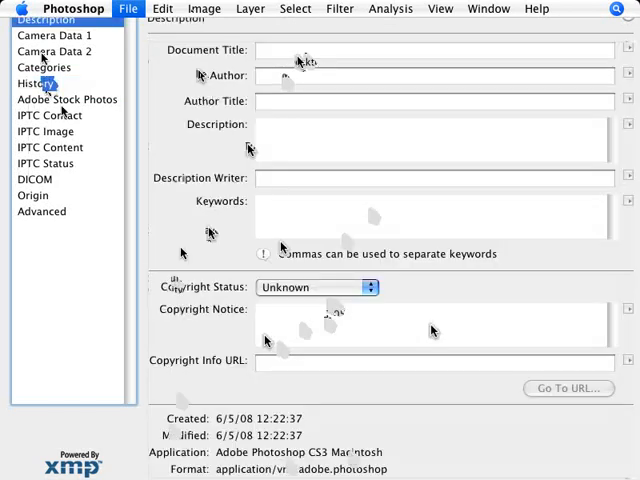